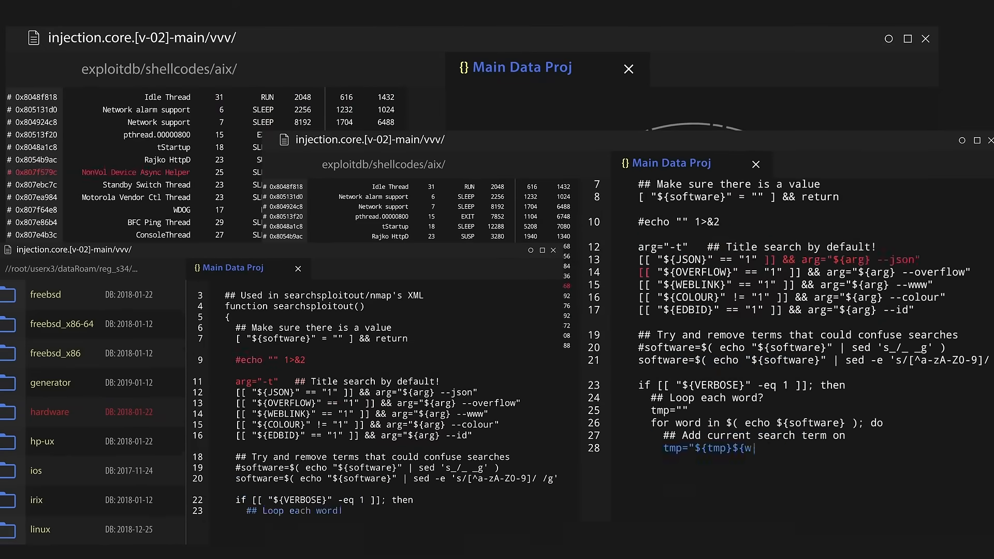
scroll("down", 3)
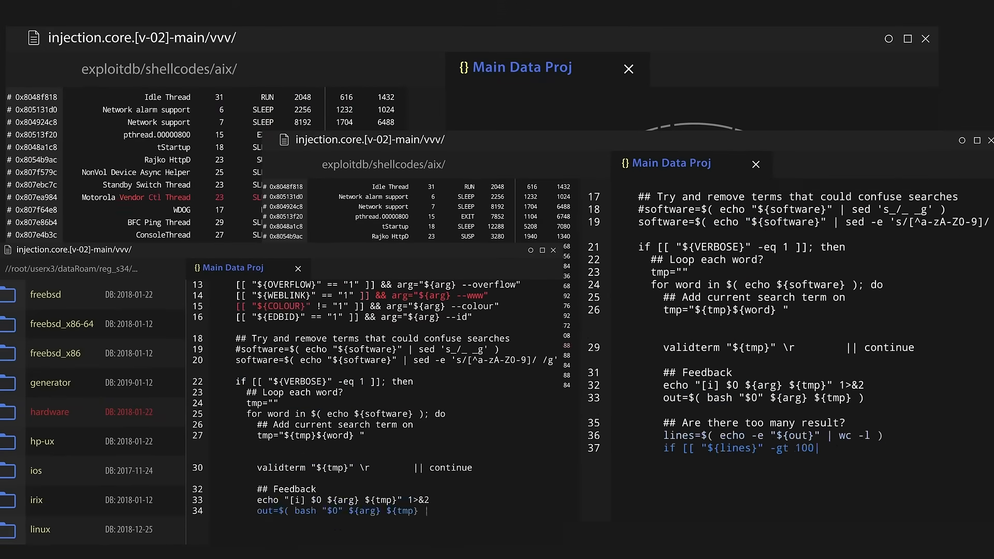